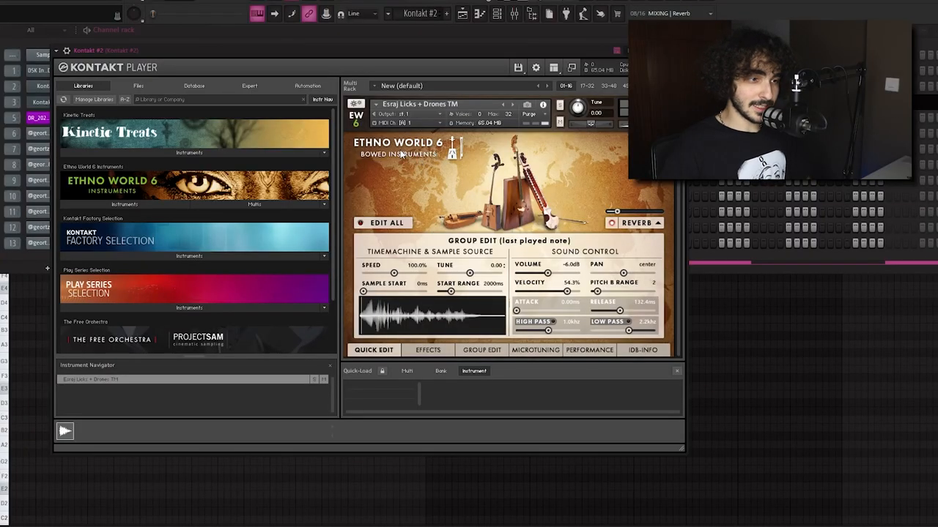
pyautogui.moveTo(431, 103)
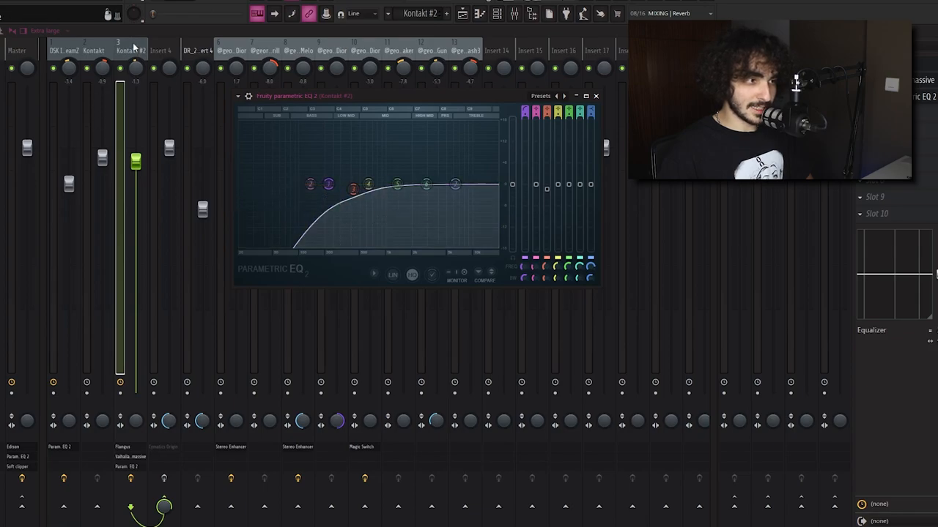
pyautogui.click(595, 97)
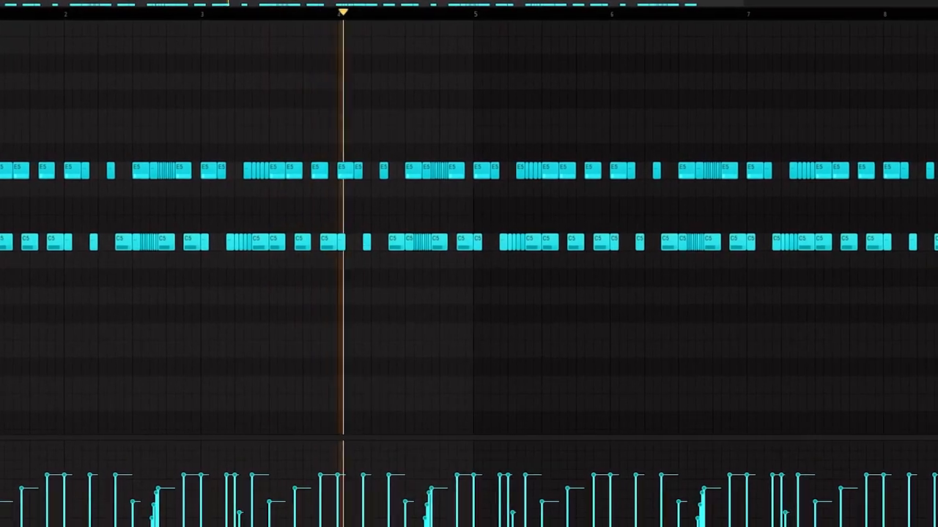
pyautogui.hscroll(3)
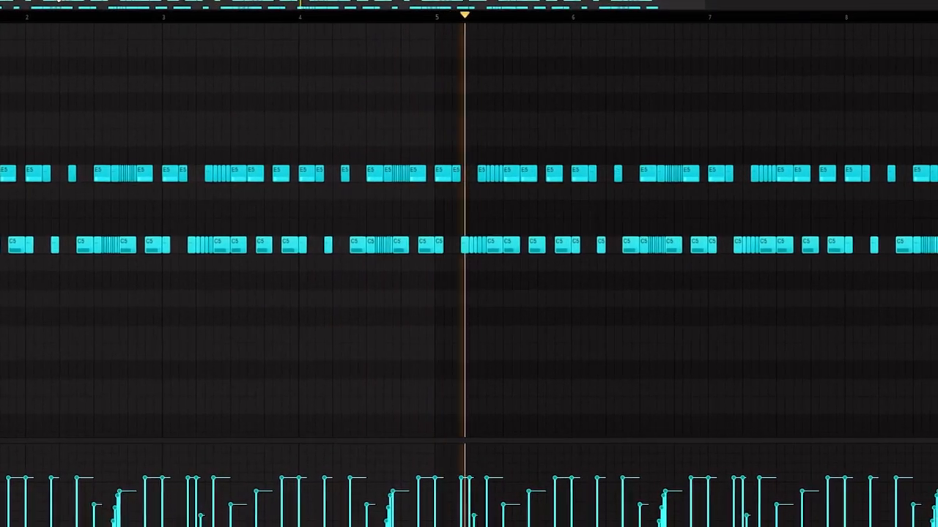